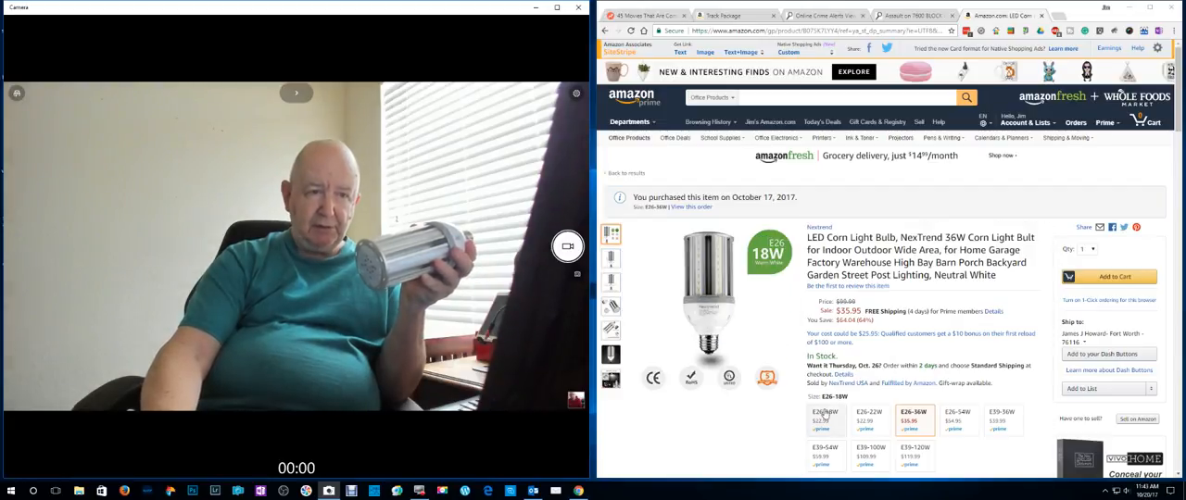
# Skim the product bullets, return to the top and show the bulb's heat sink photo
pyautogui.scroll(-3)
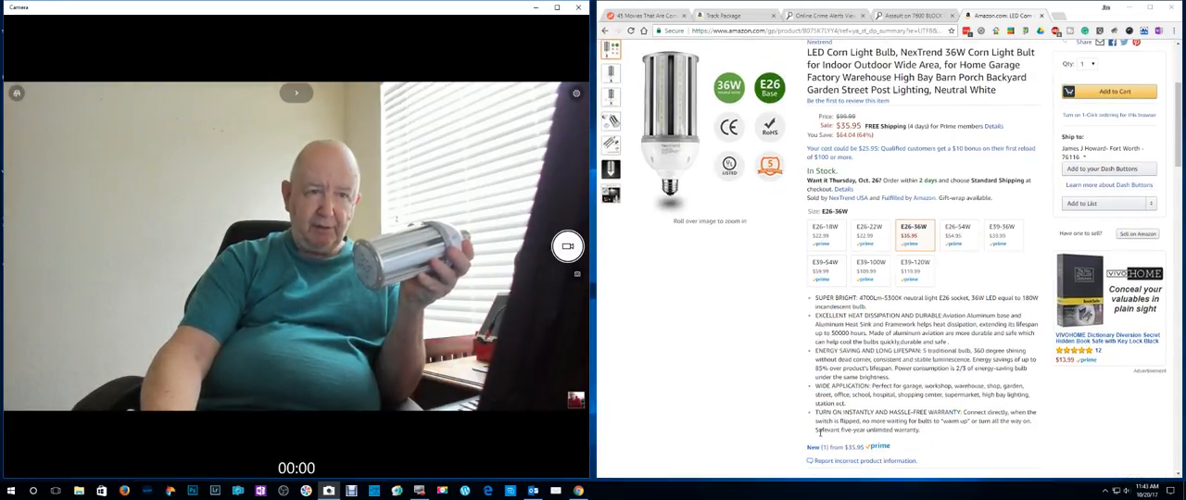
pyautogui.scroll(-3)
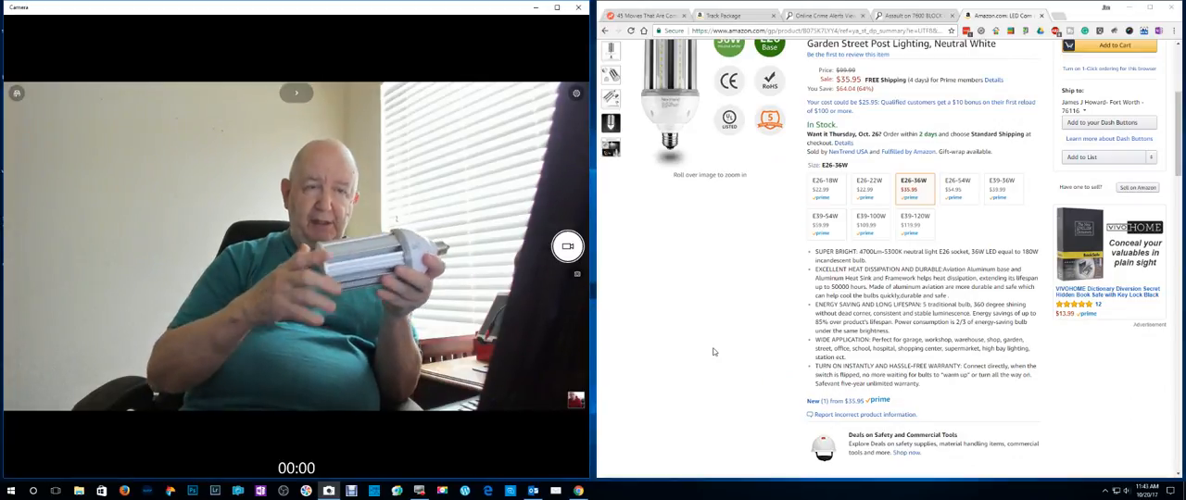
pyautogui.scroll(3)
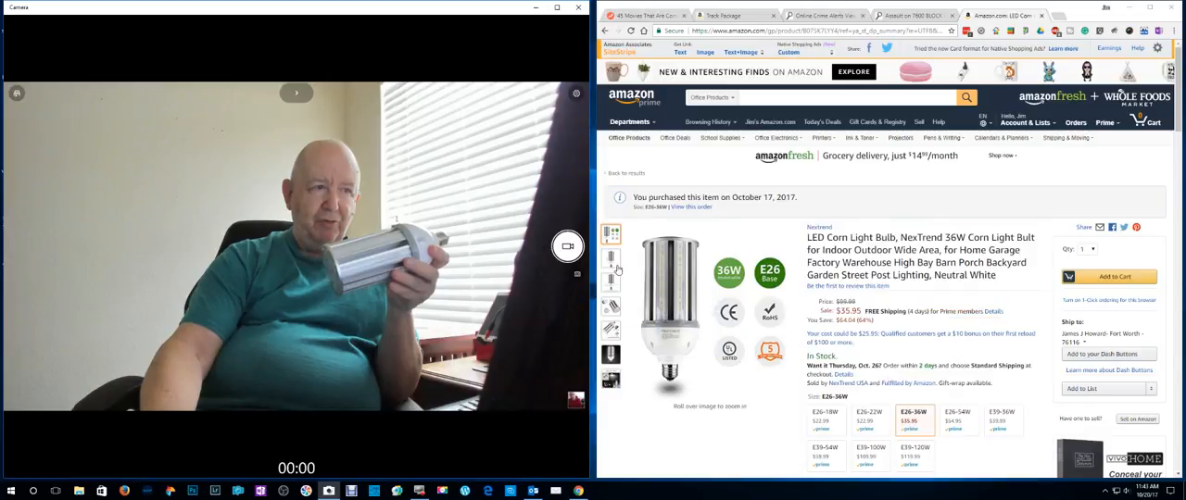
pyautogui.click(610, 259)
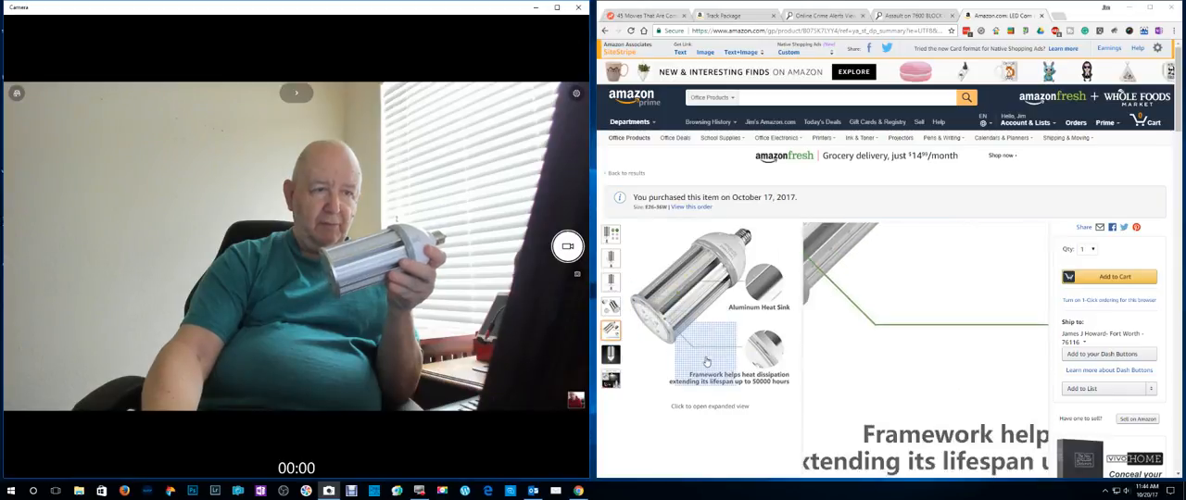
# Scroll down past the bullets and sponsored products to the description and Technical Details
pyautogui.scroll(-3)
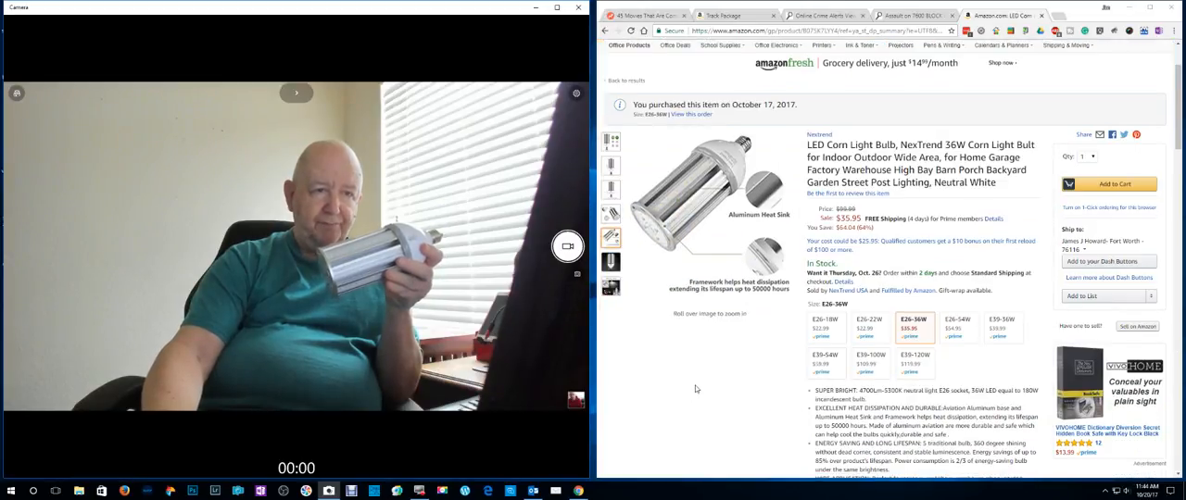
pyautogui.scroll(-3)
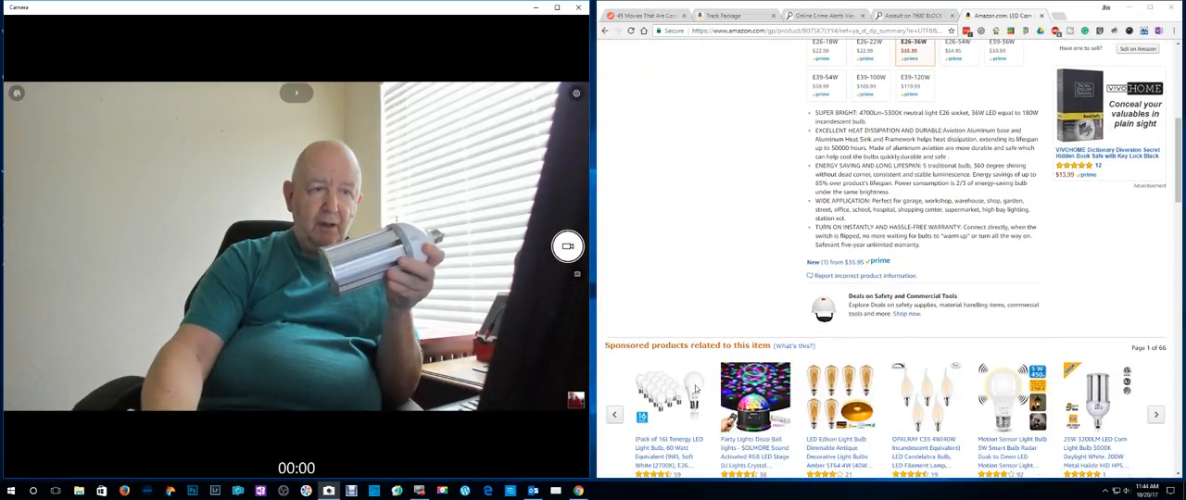
pyautogui.scroll(-3)
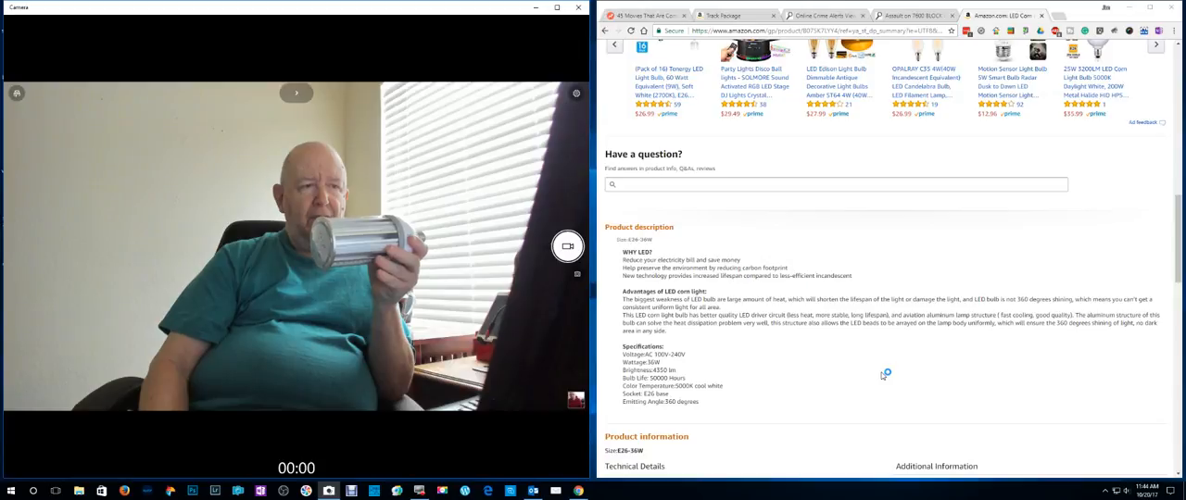
pyautogui.moveTo(882, 376)
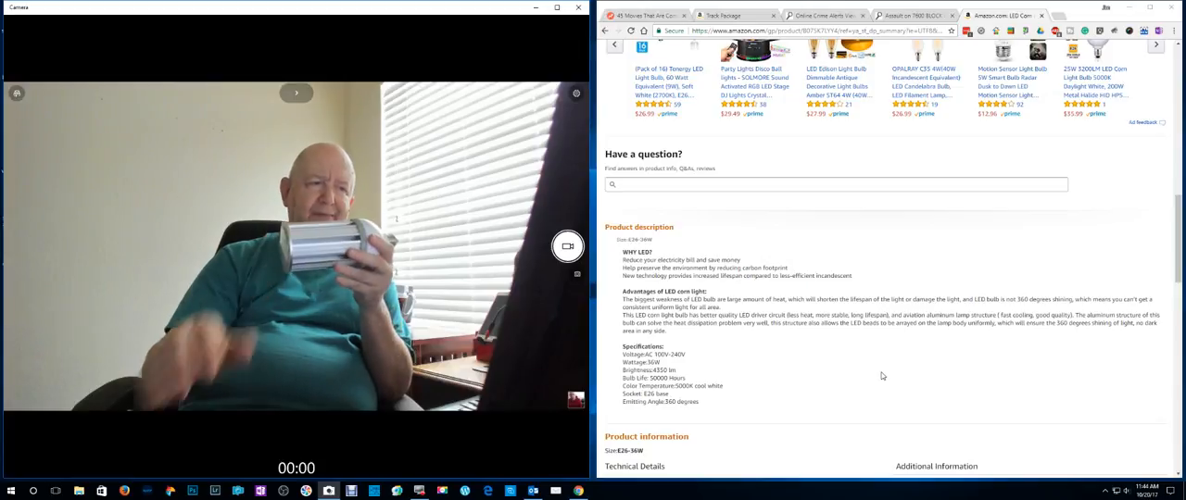
pyautogui.scroll(-3)
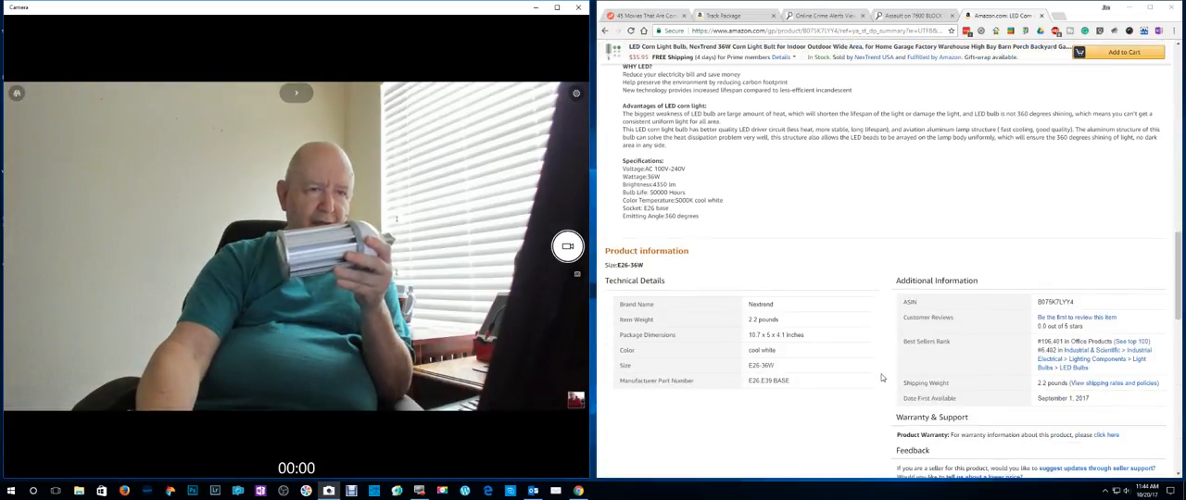
pyautogui.scroll(-3)
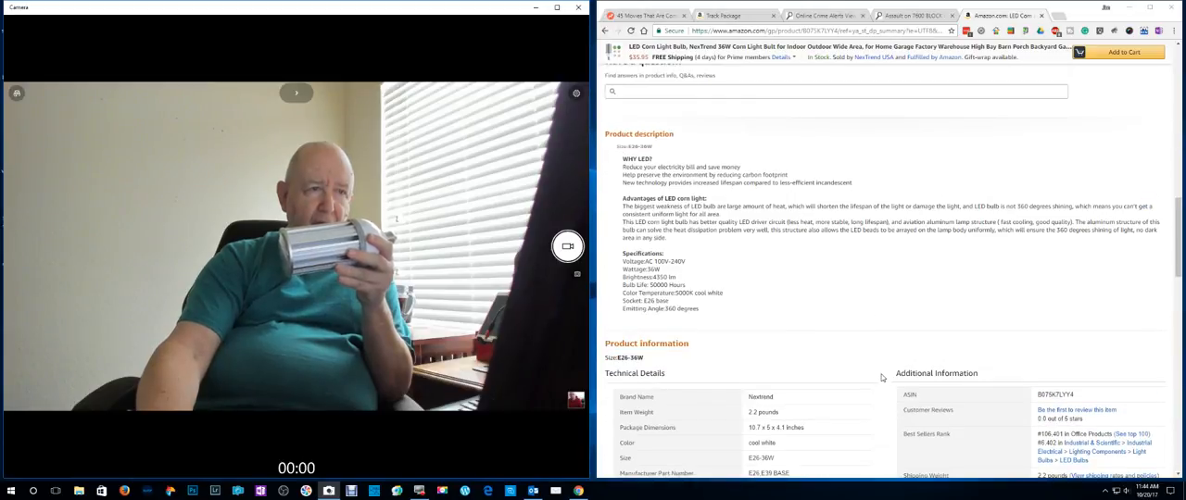
pyautogui.scroll(-3)
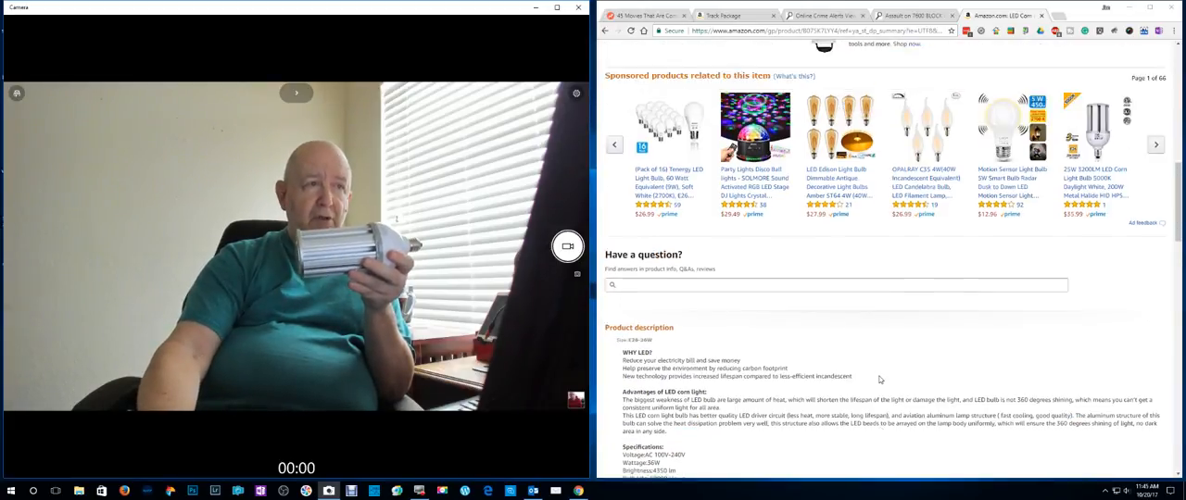
# Scroll back up to the corn bulb's title, price and main photo
pyautogui.scroll(3)
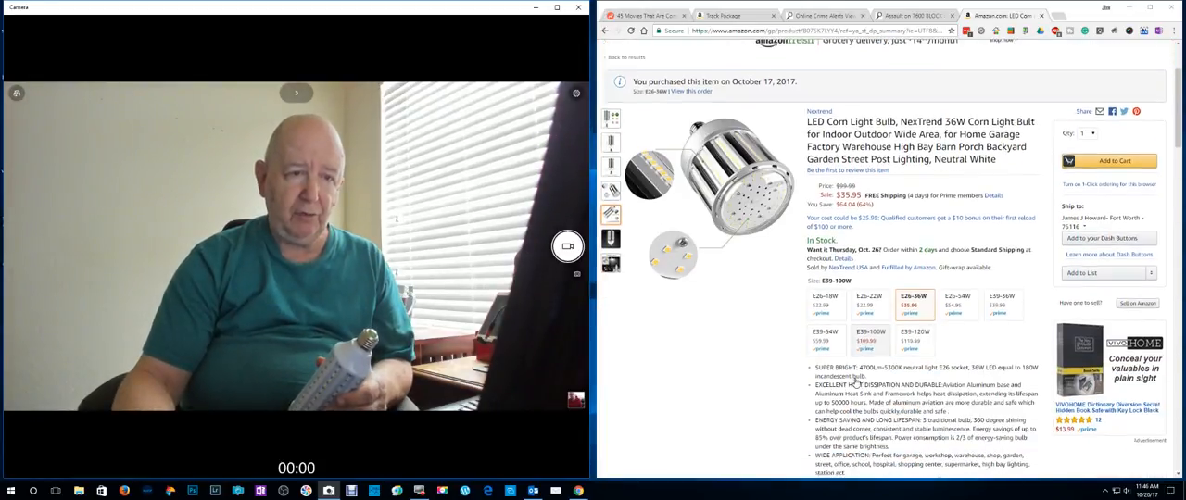
pyautogui.scroll(-3)
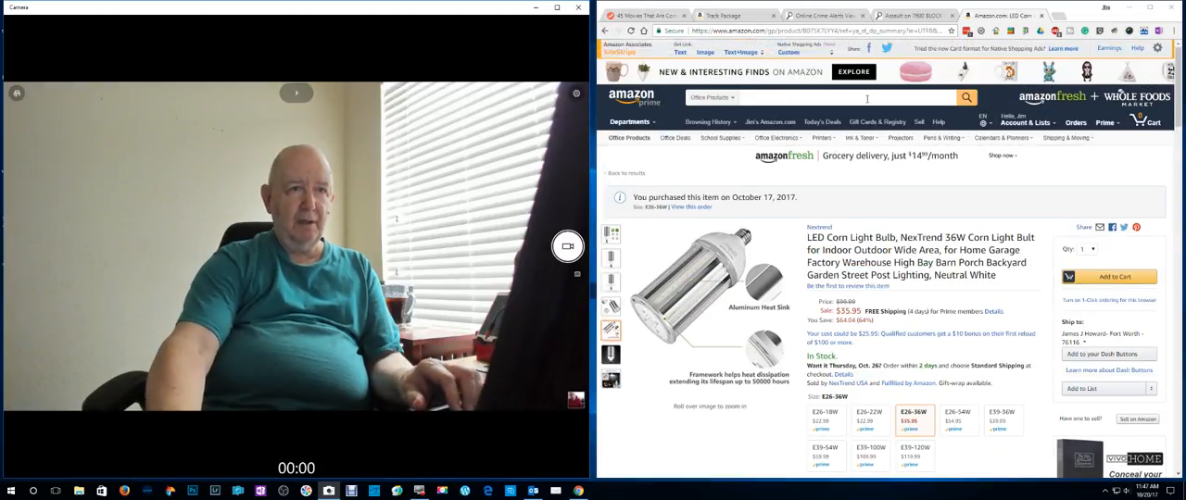
# Search Your Orders for 'led' to list past LED purchases
pyautogui.click(1082, 123)
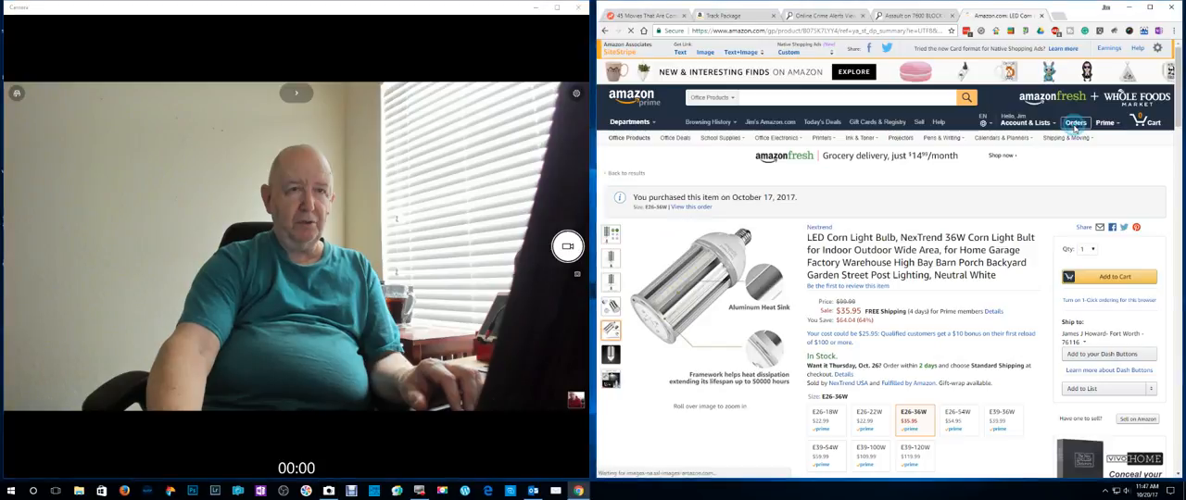
pyautogui.click(1079, 122)
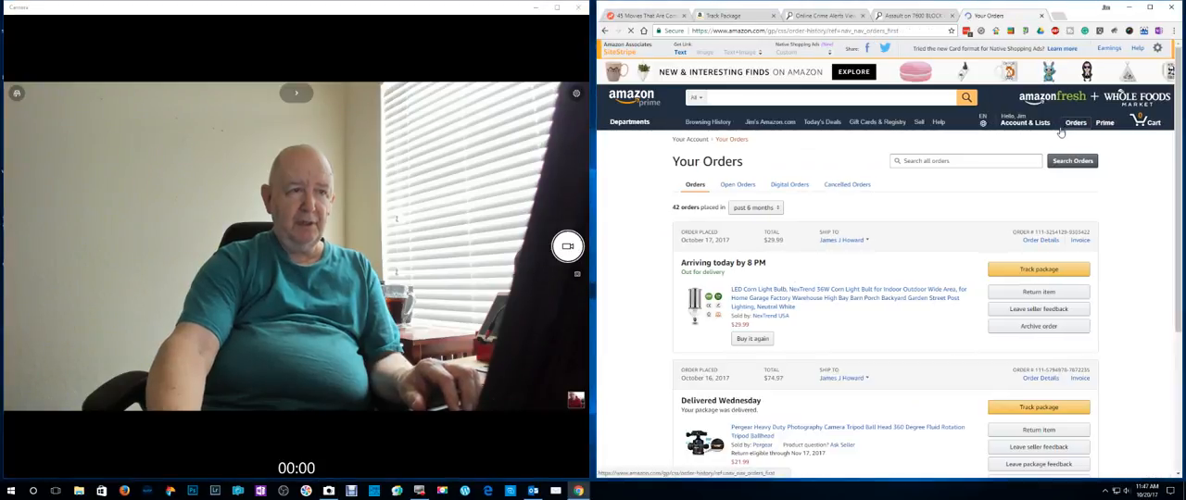
pyautogui.click(966, 160)
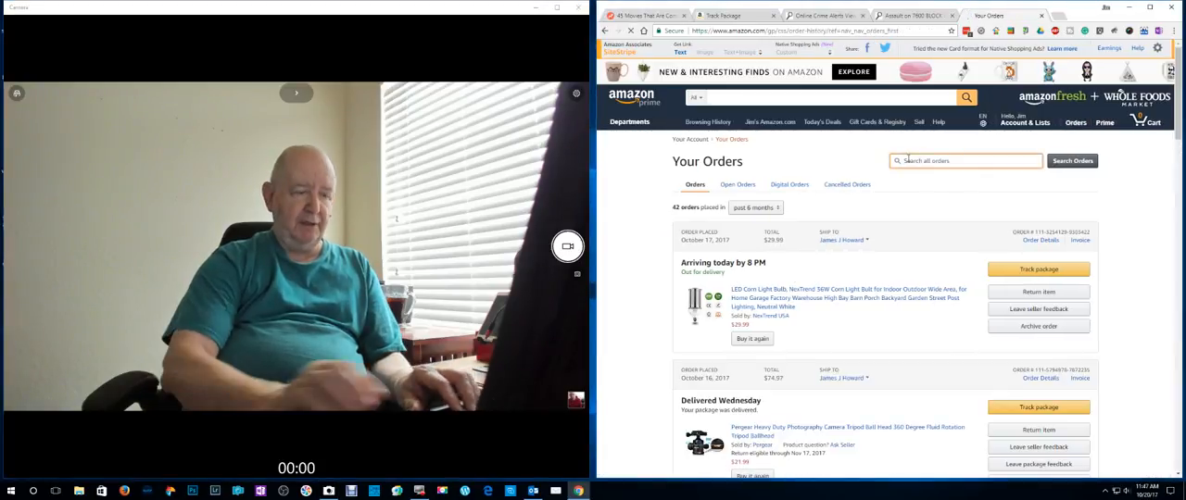
pyautogui.write('led')
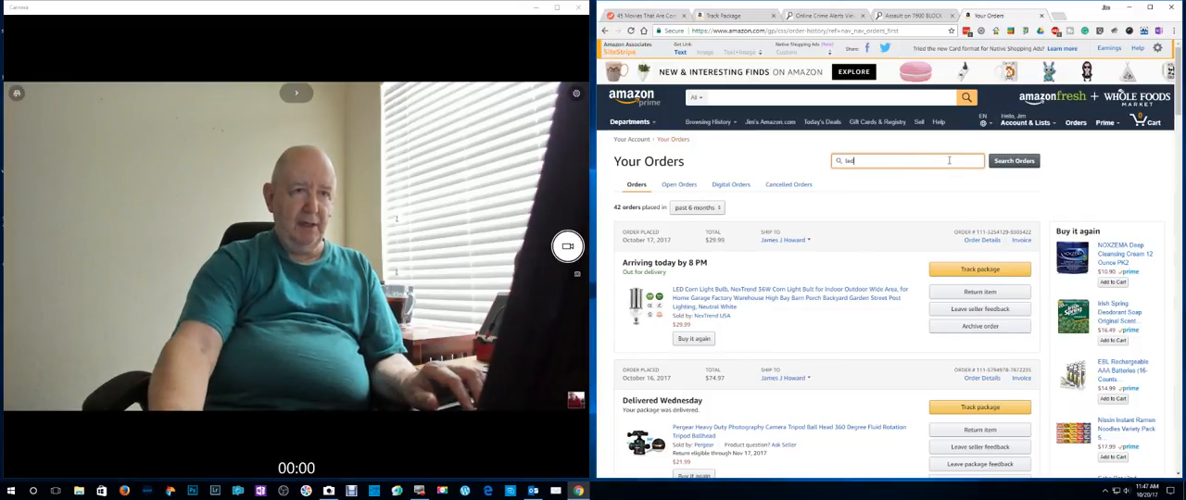
pyautogui.click(1013, 159)
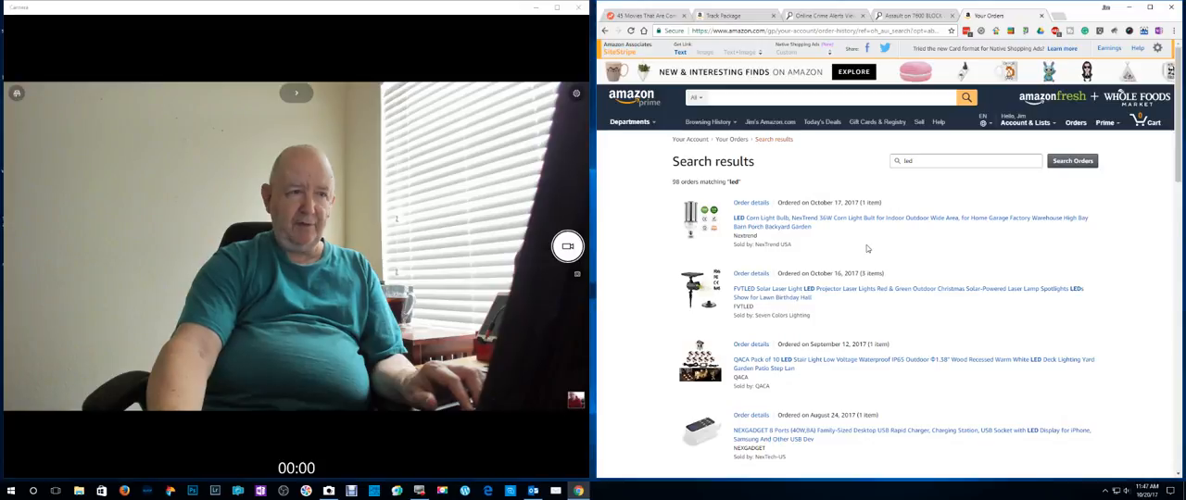
# Open the Bonlux 40W LED studio bulb order link in a new tab
pyautogui.scroll(-3)
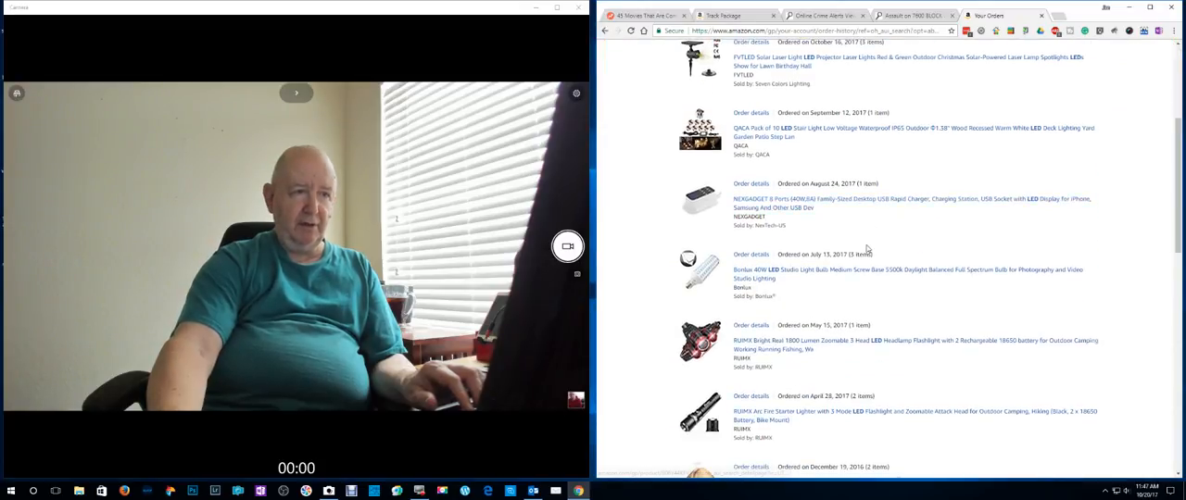
pyautogui.scroll(-3)
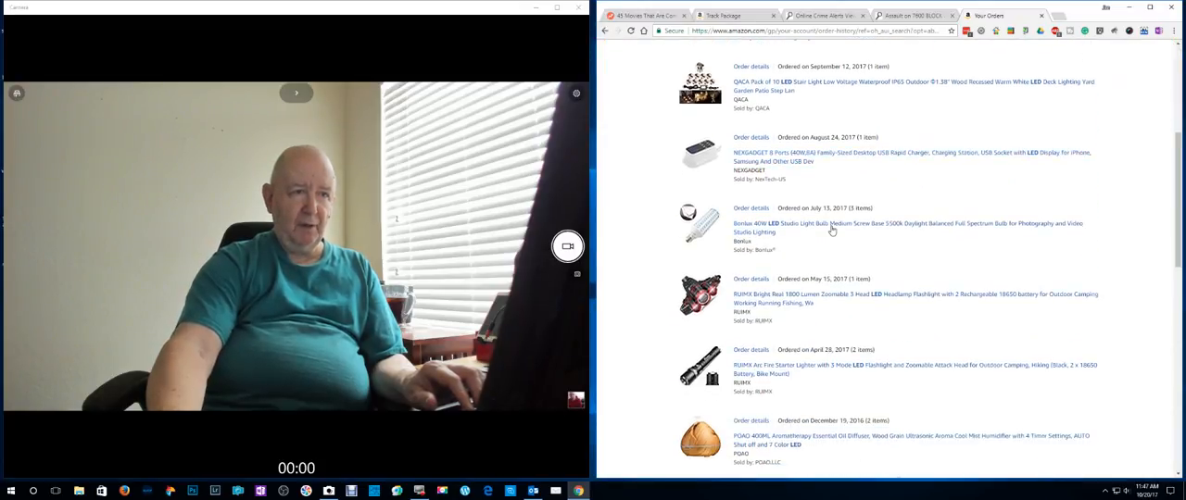
pyautogui.rightClick(833, 226)
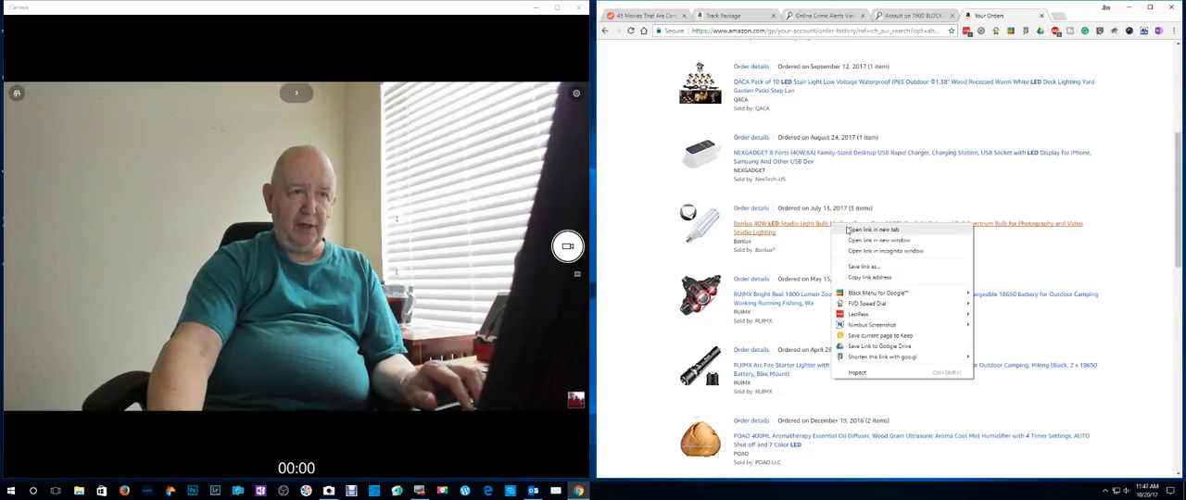
pyautogui.click(869, 230)
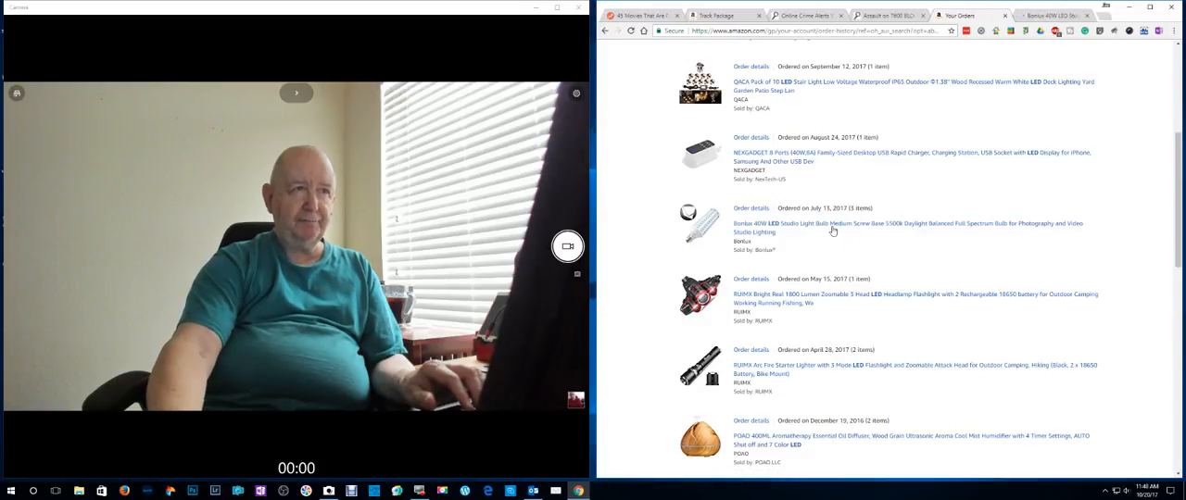
pyautogui.moveTo(649, 16)
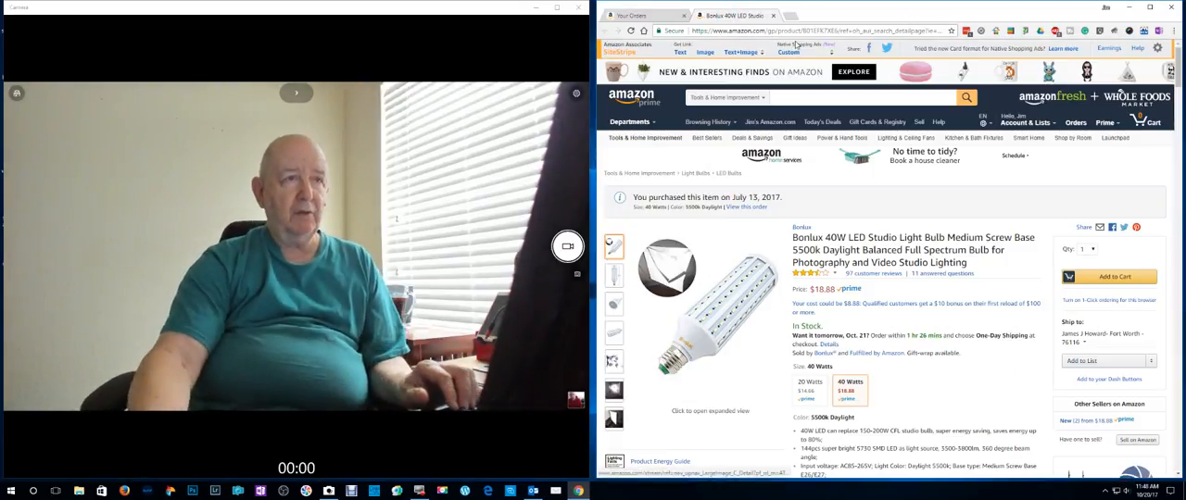
pyautogui.moveTo(793, 15)
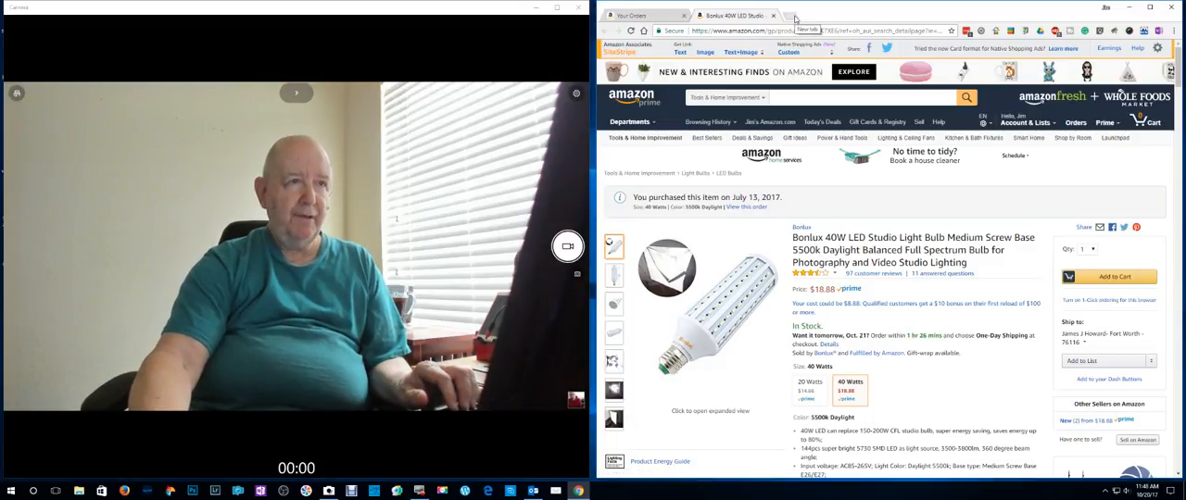
# In a new tab, go from the Amazon home page to Orders for the NexTrend corn bulb listing
pyautogui.click(804, 15)
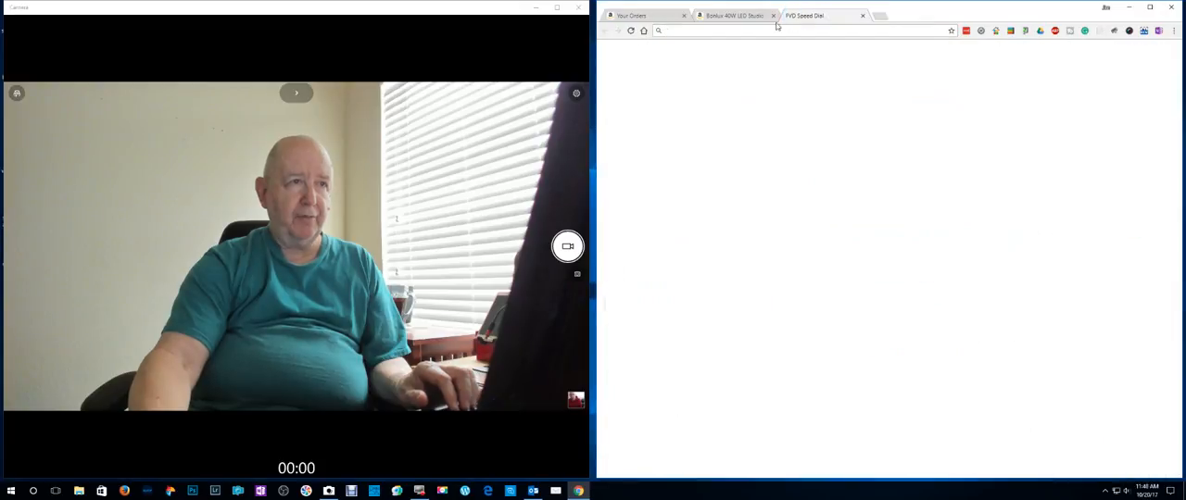
pyautogui.click(814, 15)
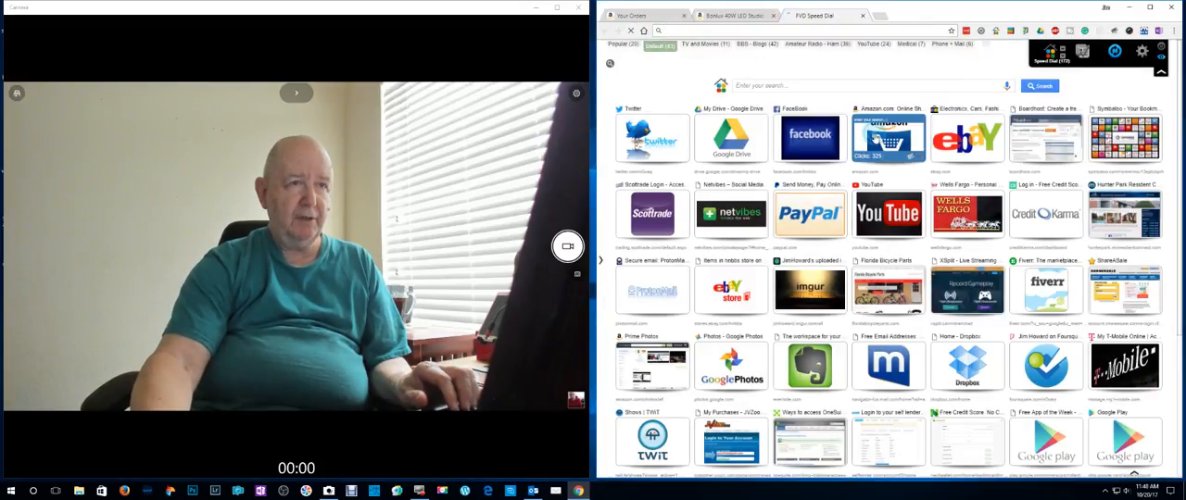
pyautogui.click(888, 139)
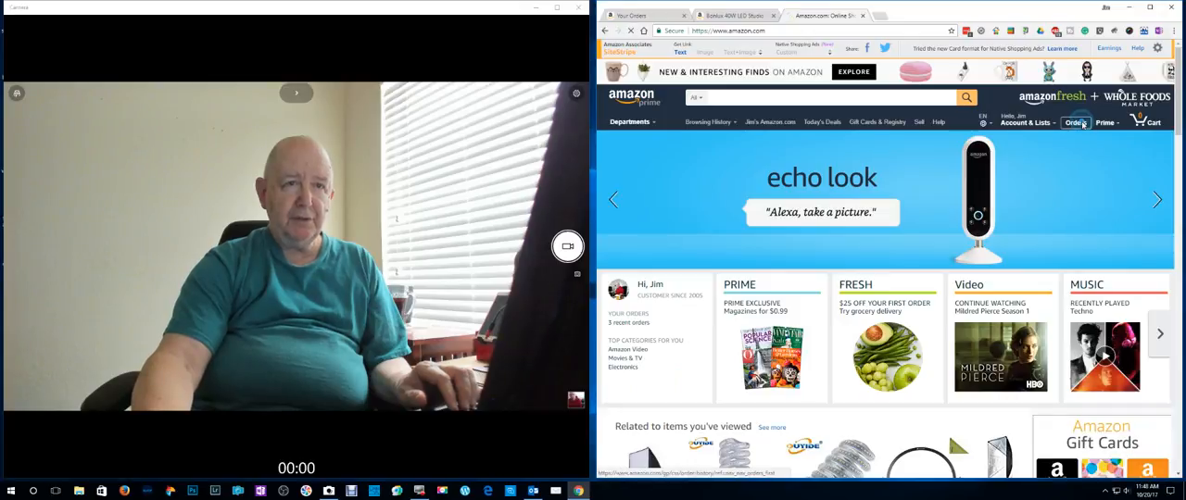
pyautogui.click(1075, 122)
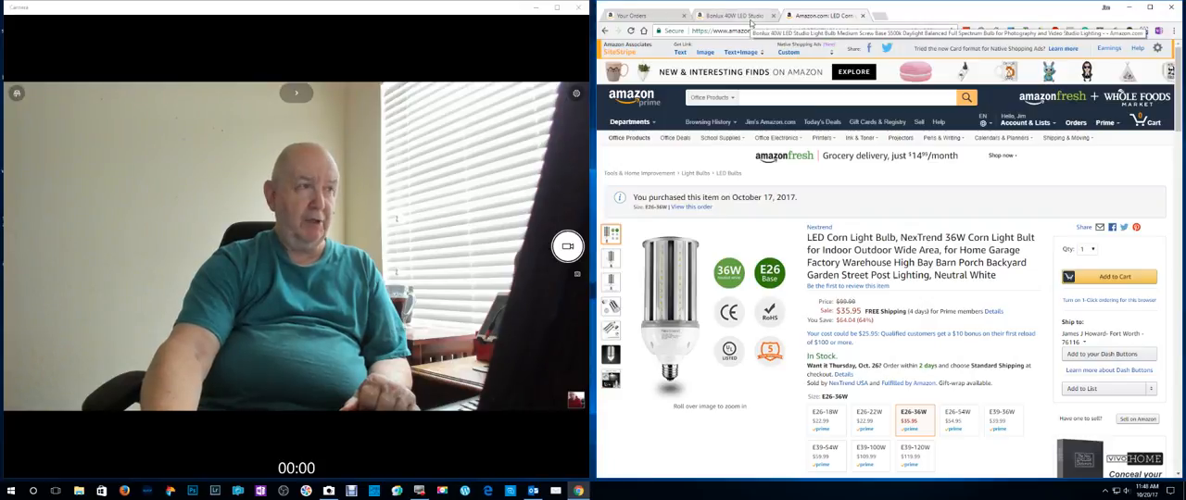
# Switch back to the Bonlux 40W LED studio bulb listing and scroll down it
pyautogui.click(749, 15)
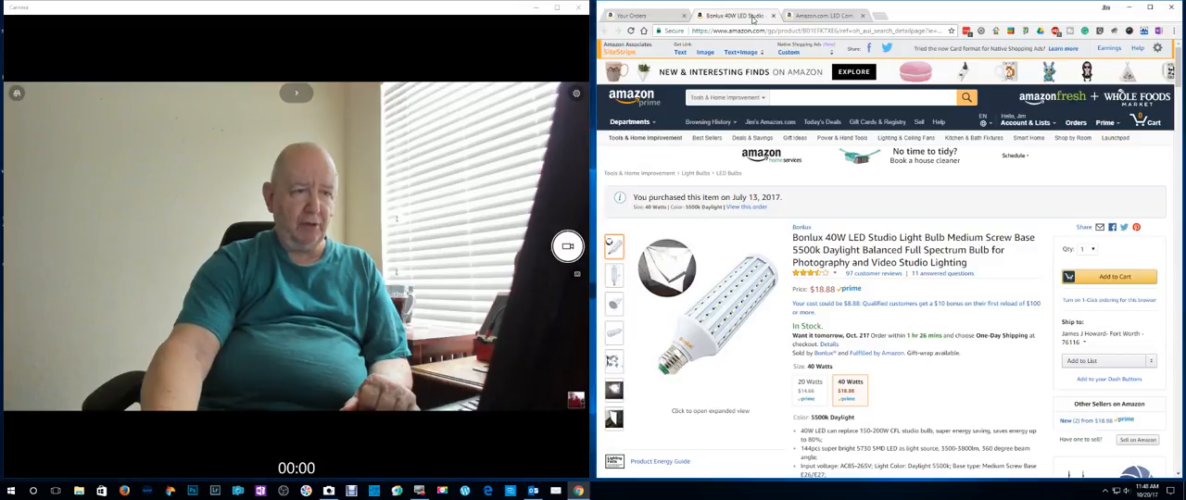
pyautogui.scroll(-3)
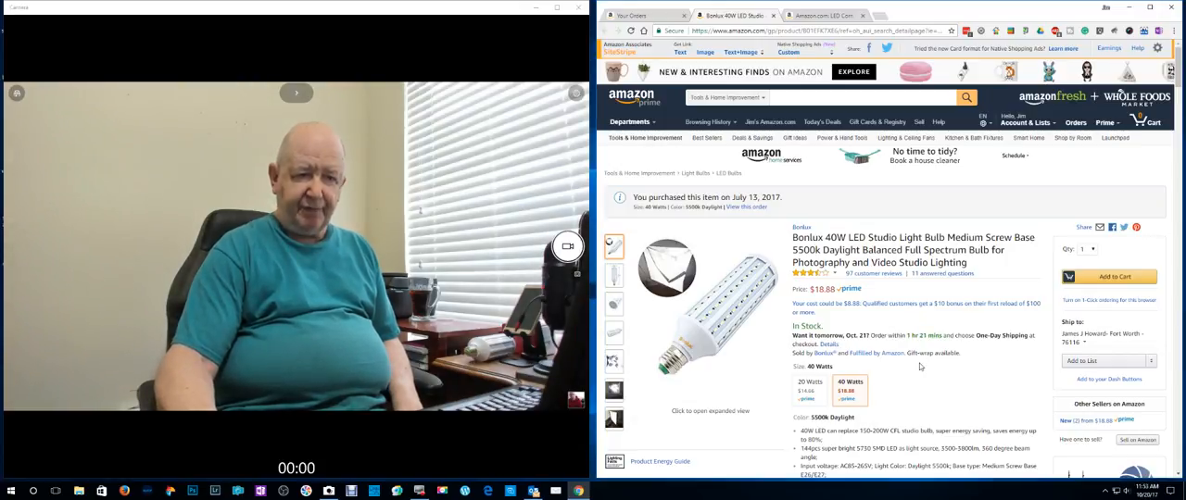
pyautogui.scroll(-3)
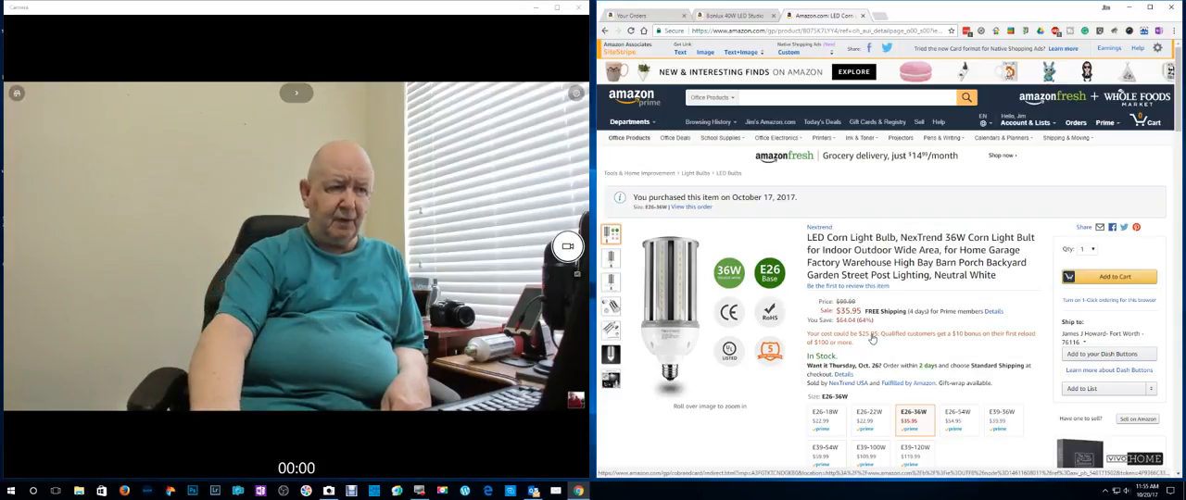
# Scroll the corn bulb listing down to its size options and description bullets
pyautogui.scroll(-3)
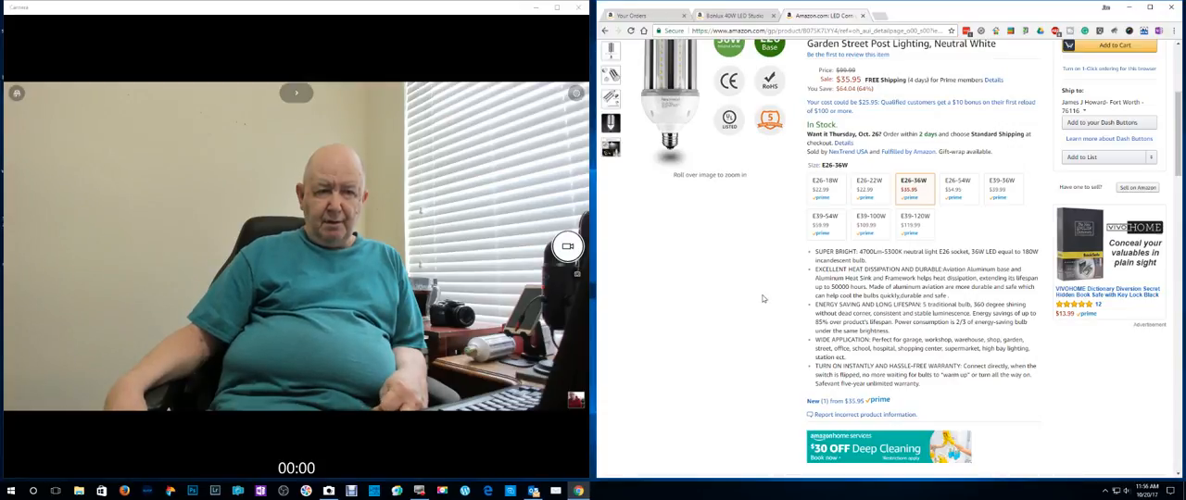
pyautogui.scroll(3)
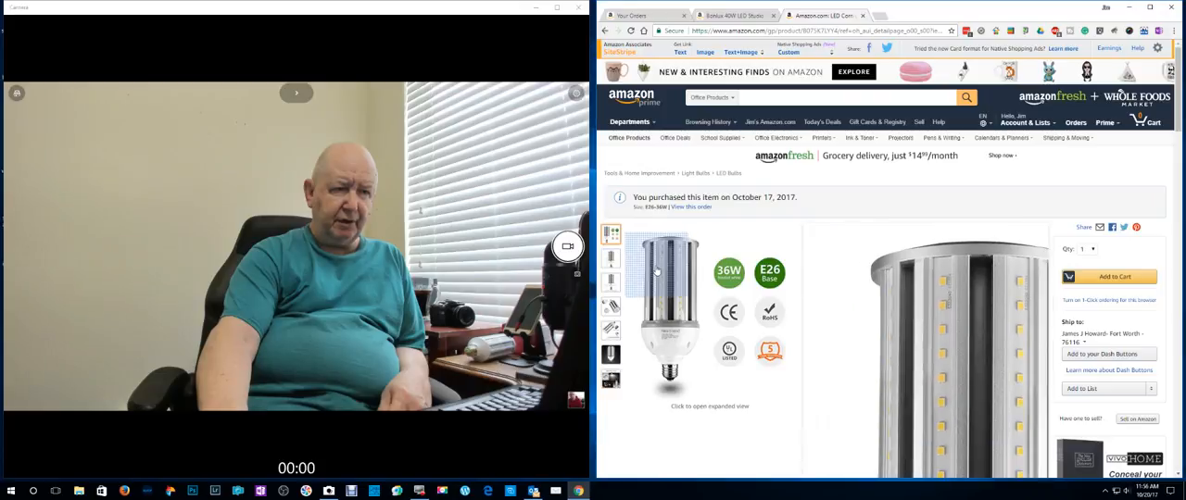
# Show the bulb's application scenario photo in the product gallery
pyautogui.click(609, 260)
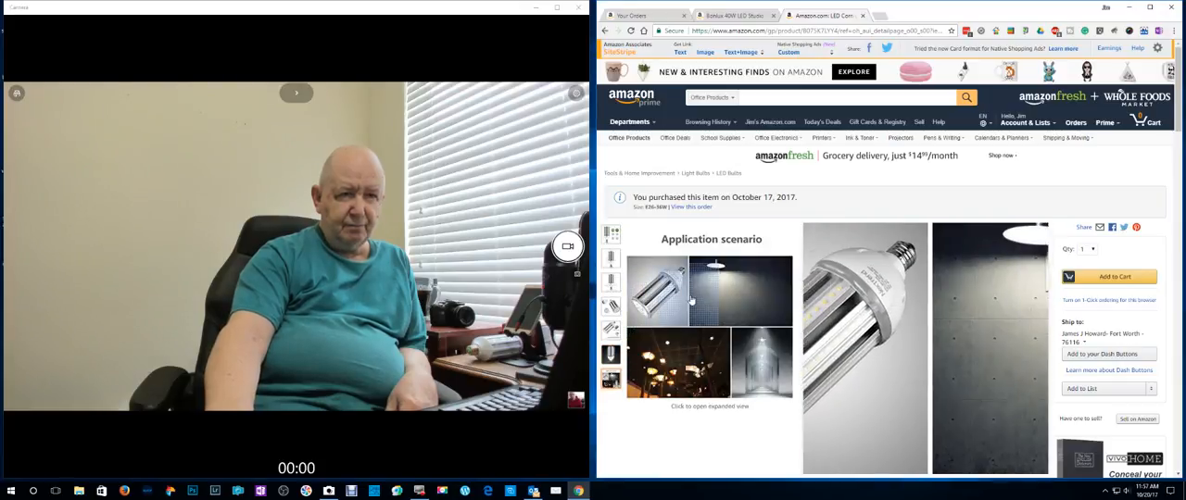
# Return the gallery to the main corn bulb photo
pyautogui.click(756, 365)
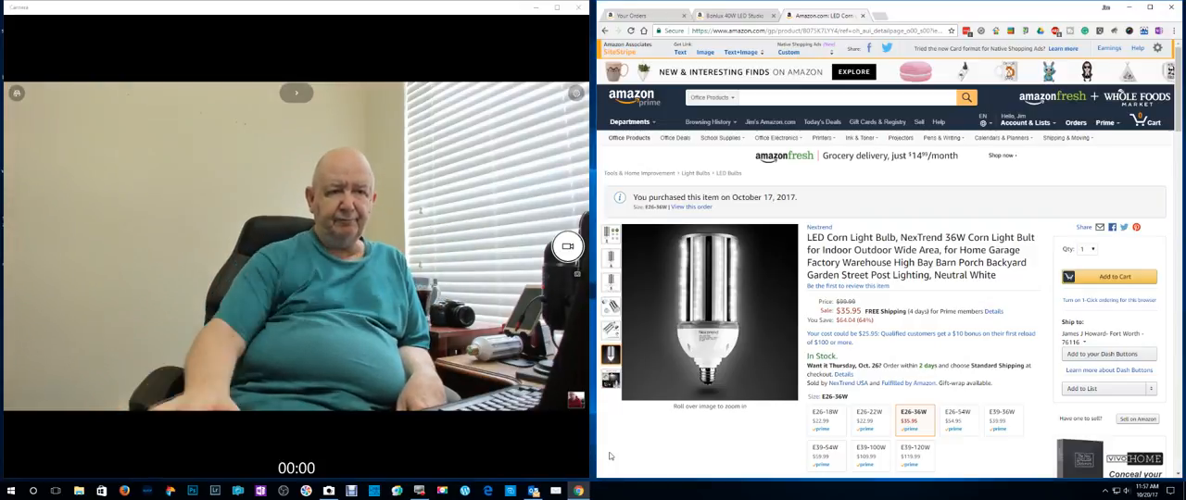
pyautogui.scroll(-3)
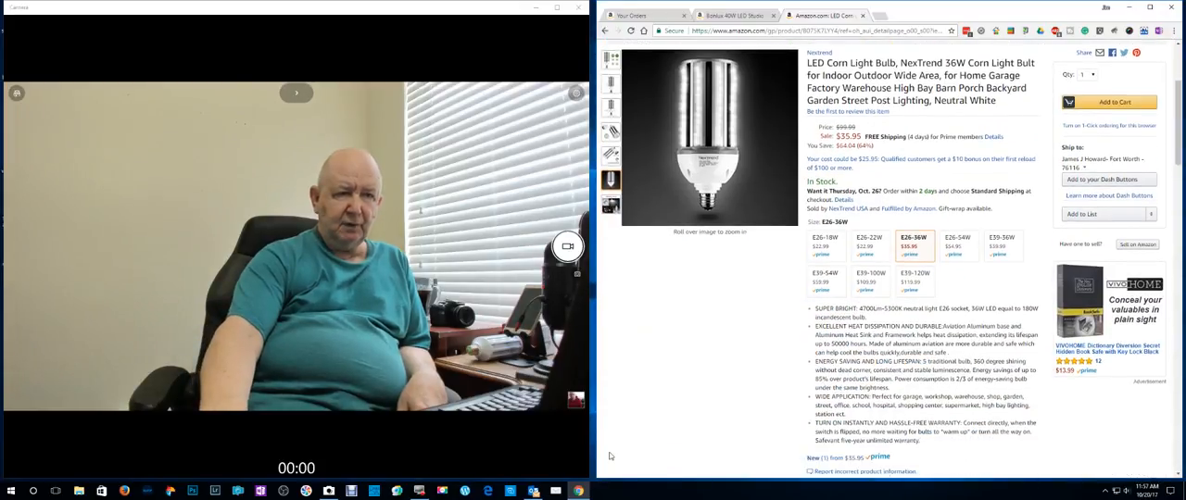
pyautogui.scroll(-3)
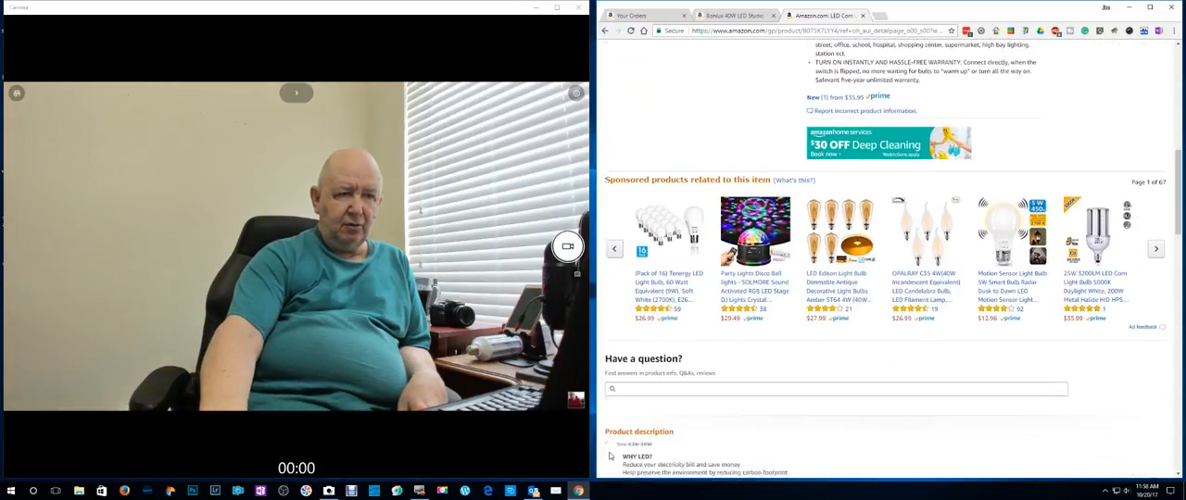
pyautogui.scroll(-3)
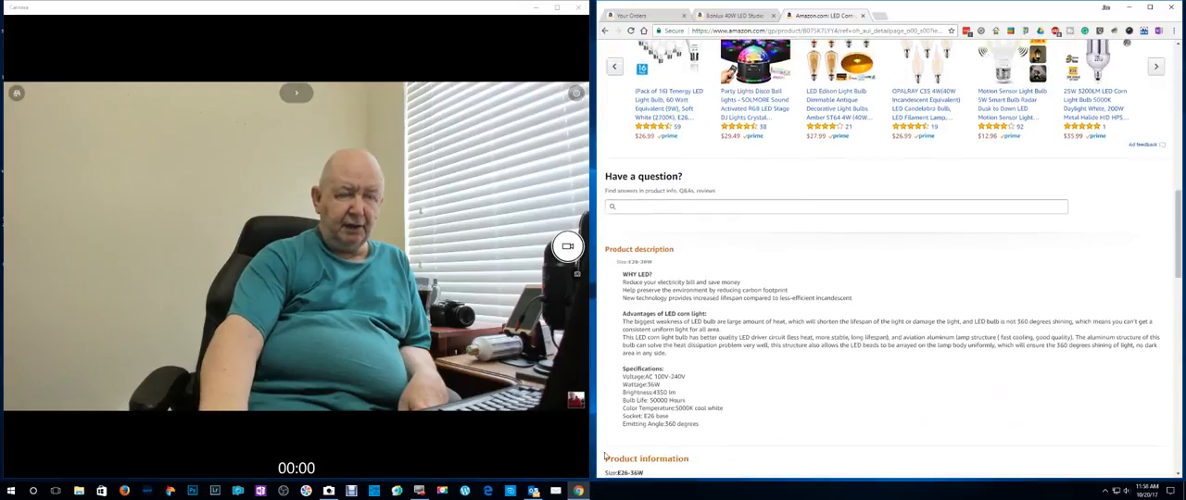
pyautogui.scroll(3)
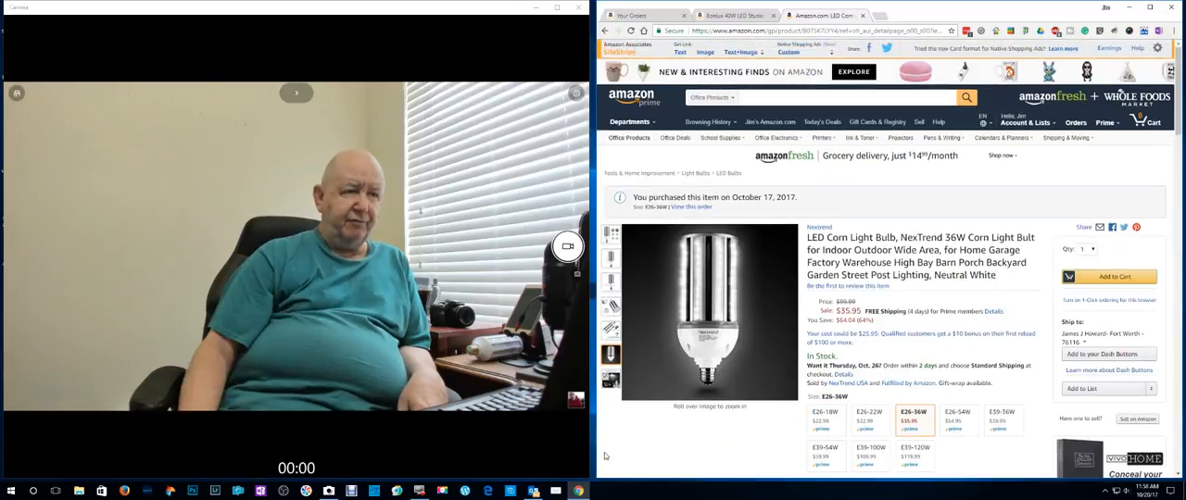